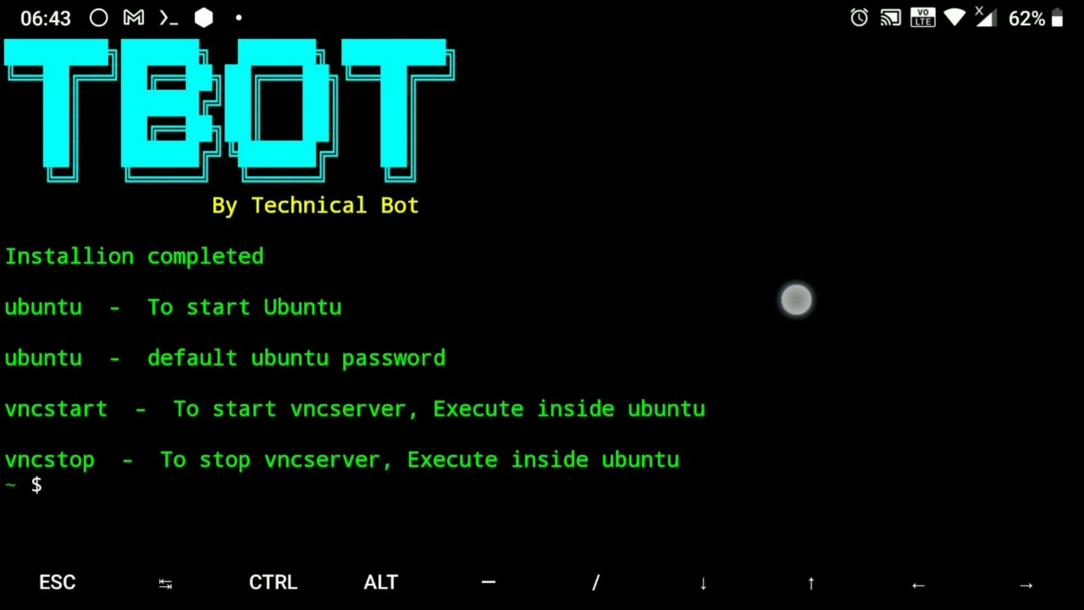
# Bring up the keyboard and begin typing 'ubuntu' at the Termux prompt
pyautogui.click(345, 460)
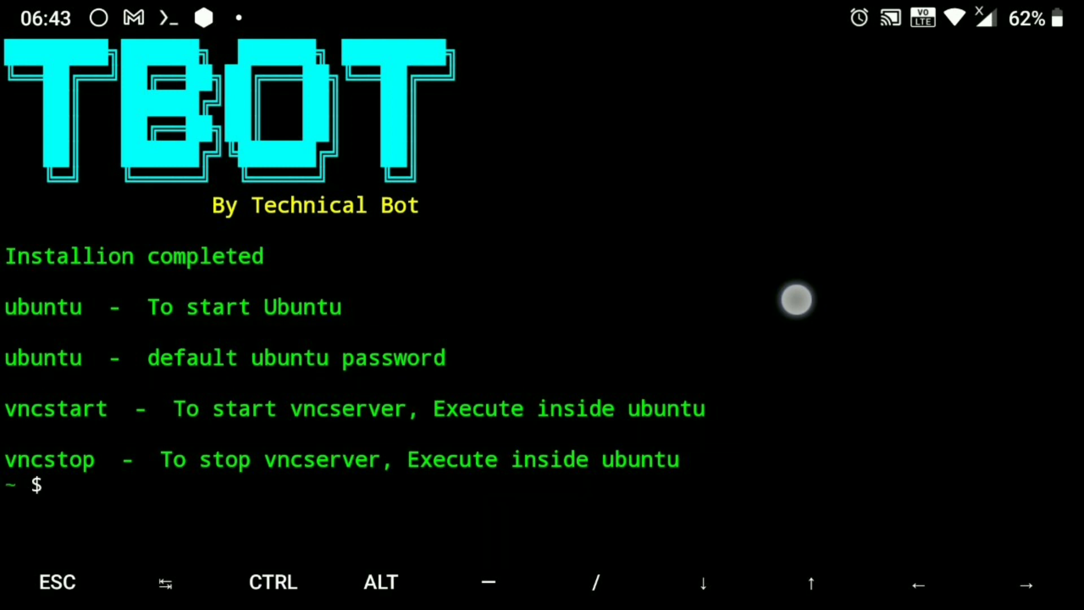
pyautogui.write('ubunt')
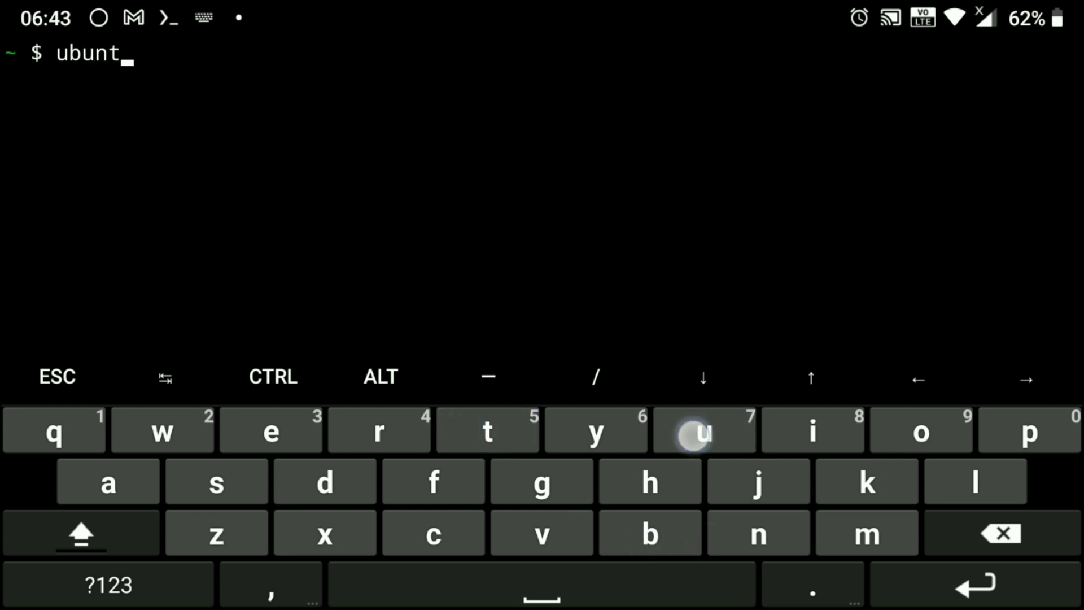
# Run the 'ubuntu' command to start the Ubuntu session
pyautogui.click(703, 431)
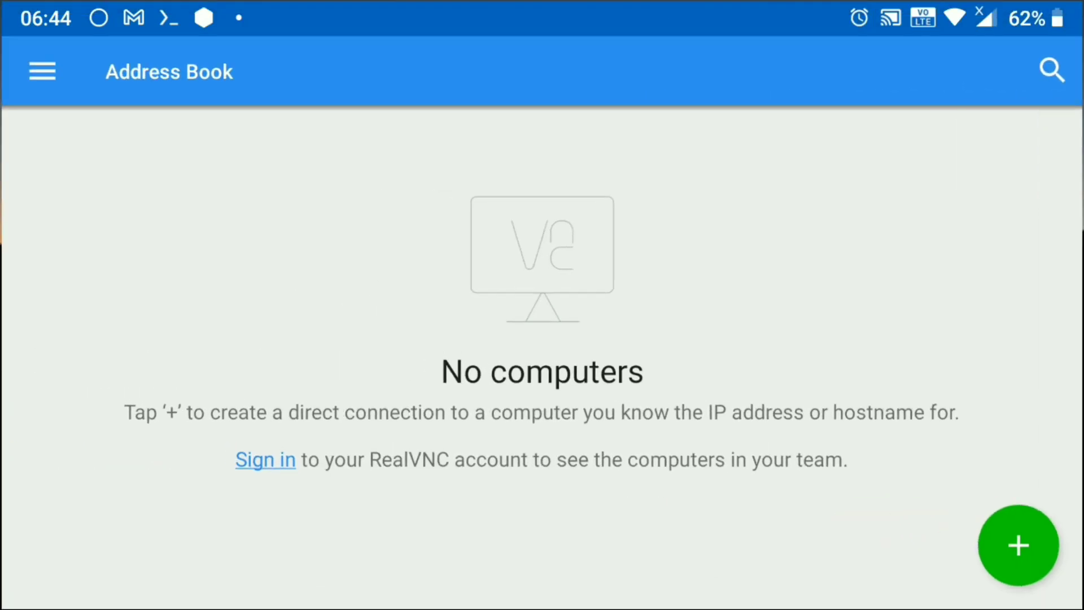
# Add a VNC connection named 'Ubuntu' at localhost:1 and save it
pyautogui.click(1018, 546)
pyautogui.write('localhost:1')
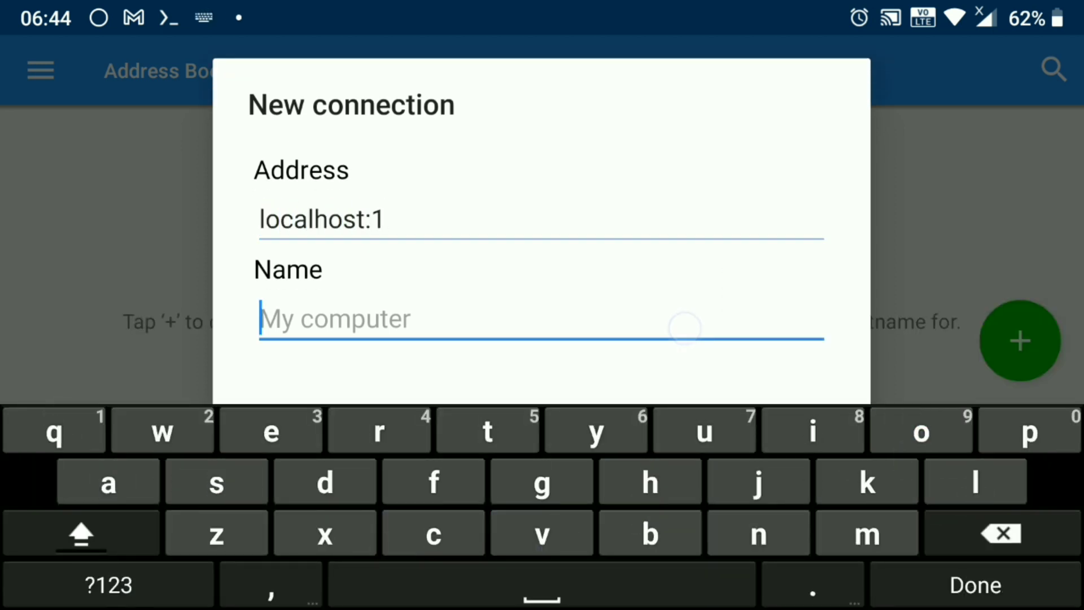
pyautogui.write('Ubuntu')
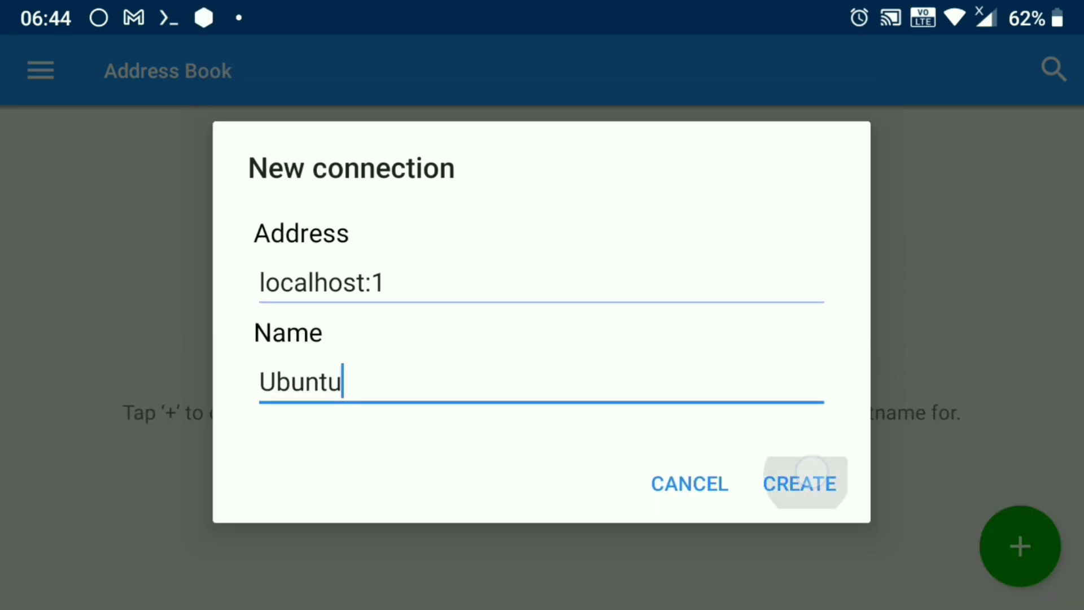
pyautogui.click(800, 483)
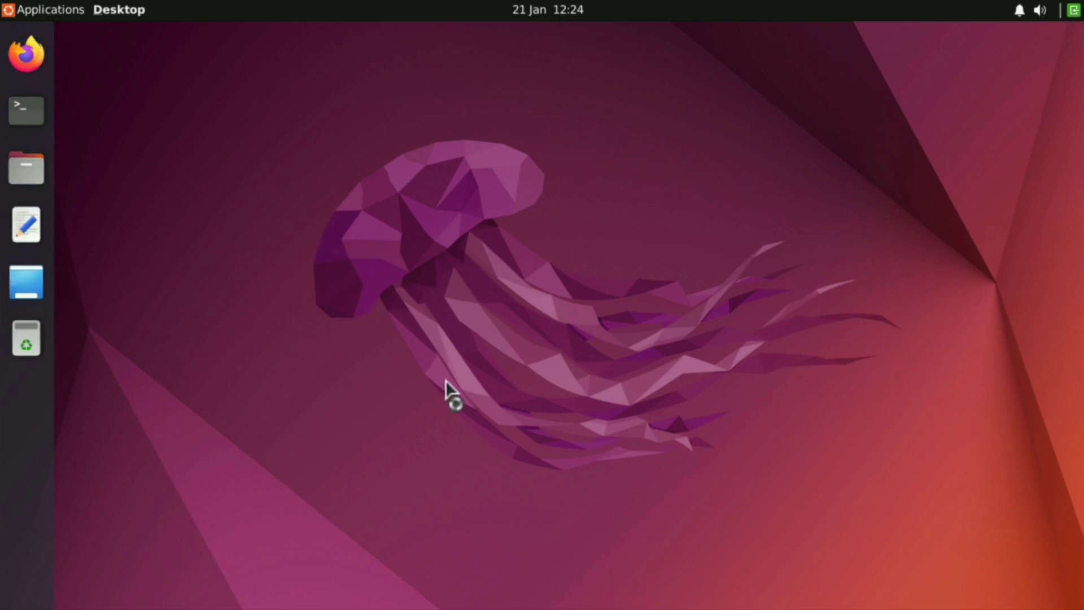
# Launch Firefox on the Ubuntu desktop and scroll down the Technical Bot YouTube page
pyautogui.click(25, 53)
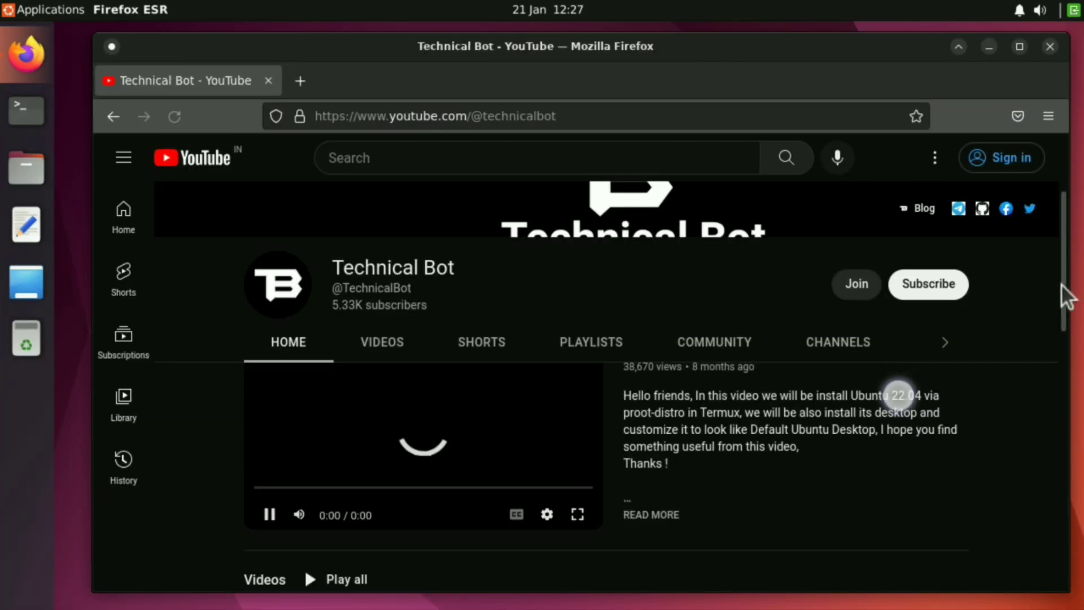
pyautogui.scroll(-3)
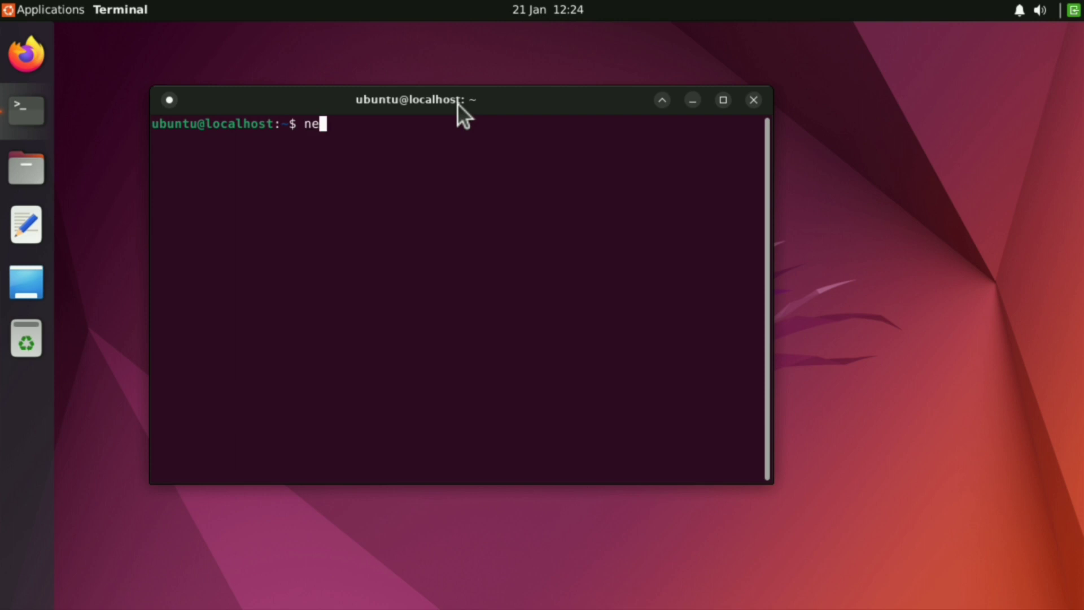
# Run neofetch in the Ubuntu terminal to show Ubuntu 22.04.1 LTS aarch64 info
pyautogui.write('ofetch')
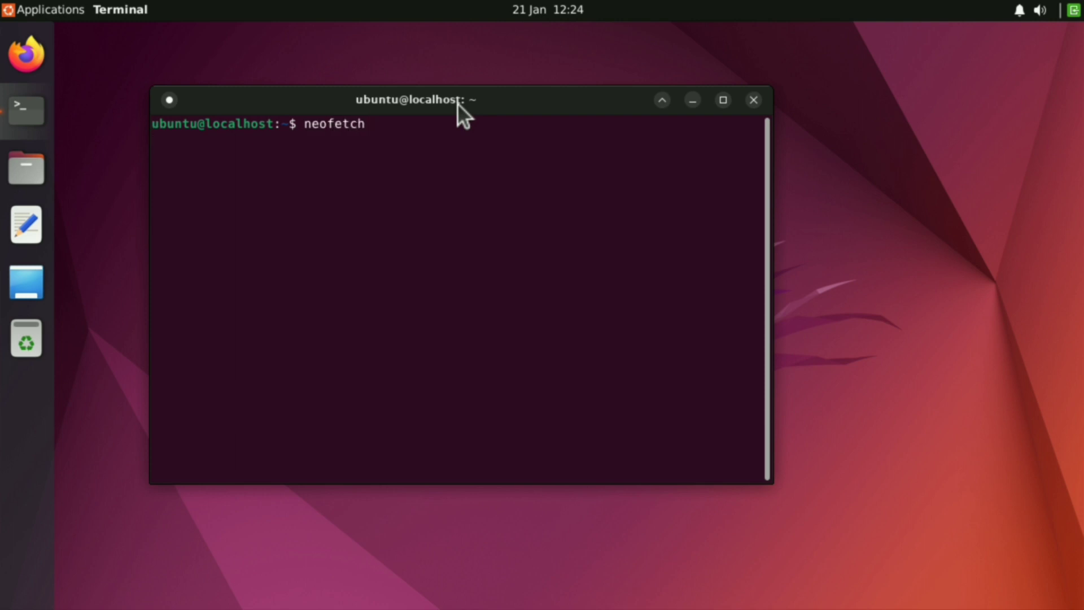
pyautogui.press('Return')
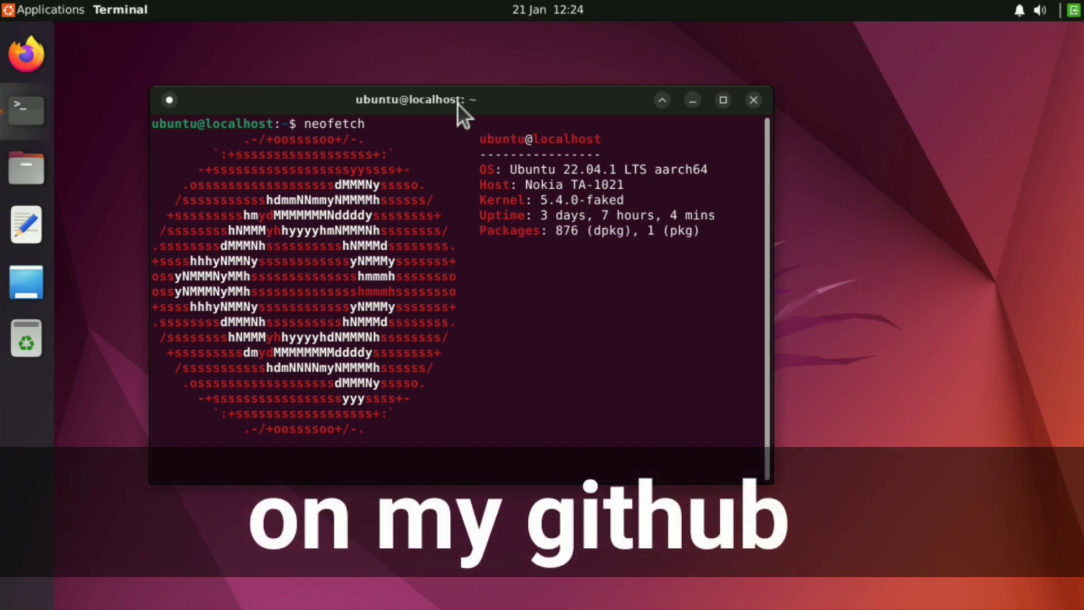